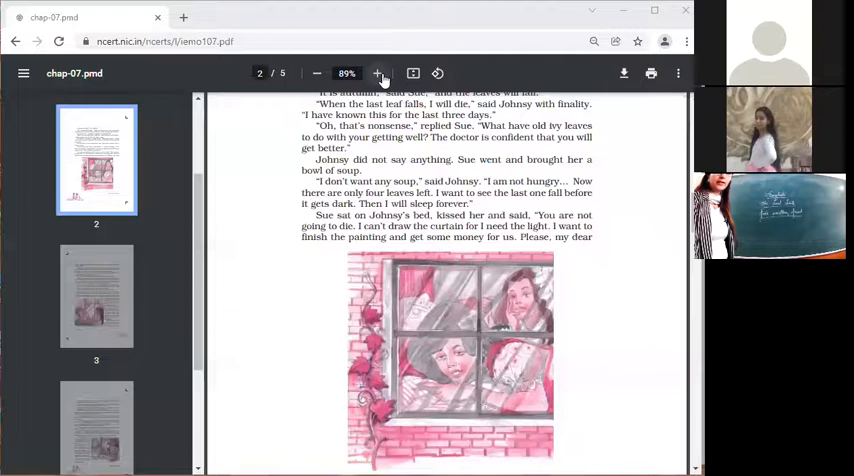
Enlarge the chapter to 100% zoom for easier reading
click(376, 72)
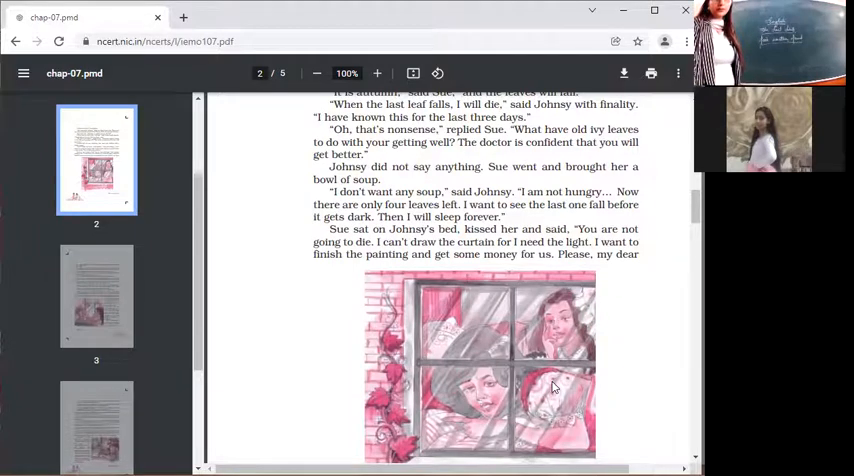
mouse_move(518, 312)
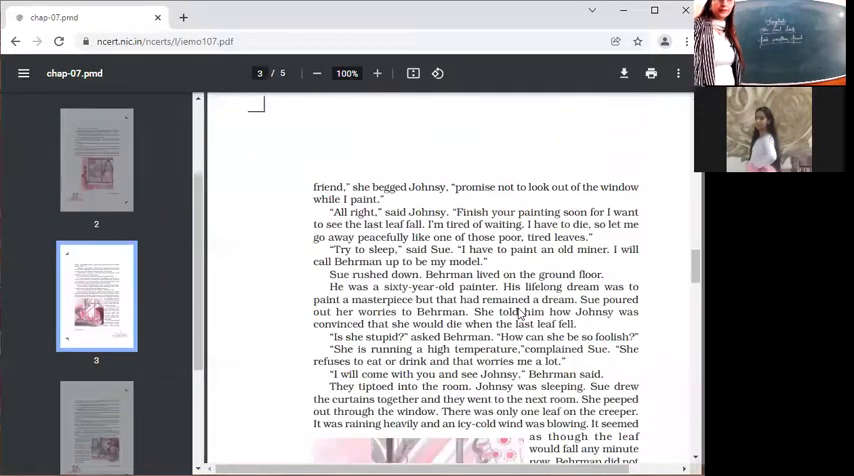
Scroll down to page 4, where the last leaf survives the storm
scroll(down, 3)
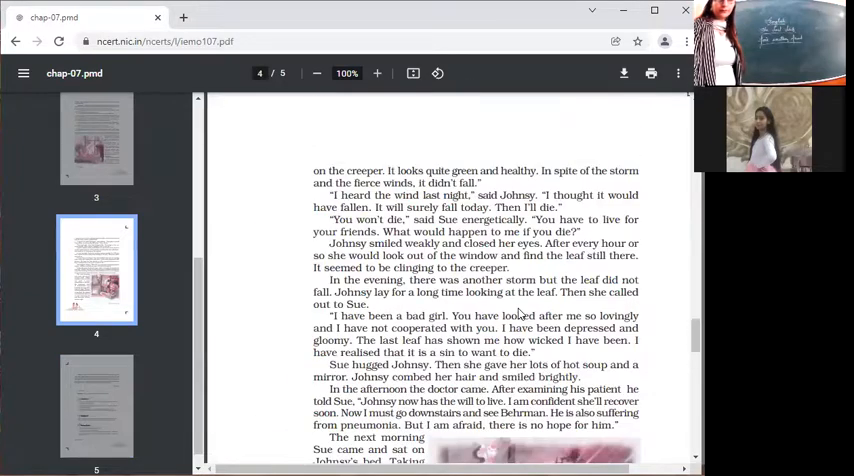
scroll(down, 3)
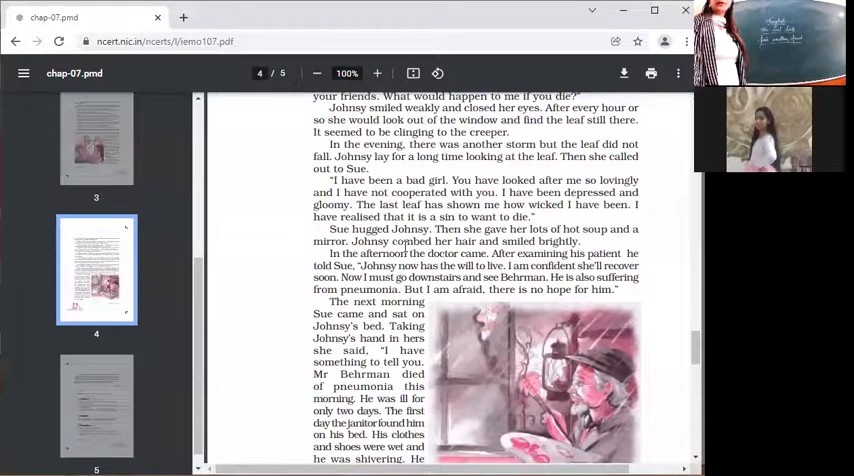
scroll(down, 3)
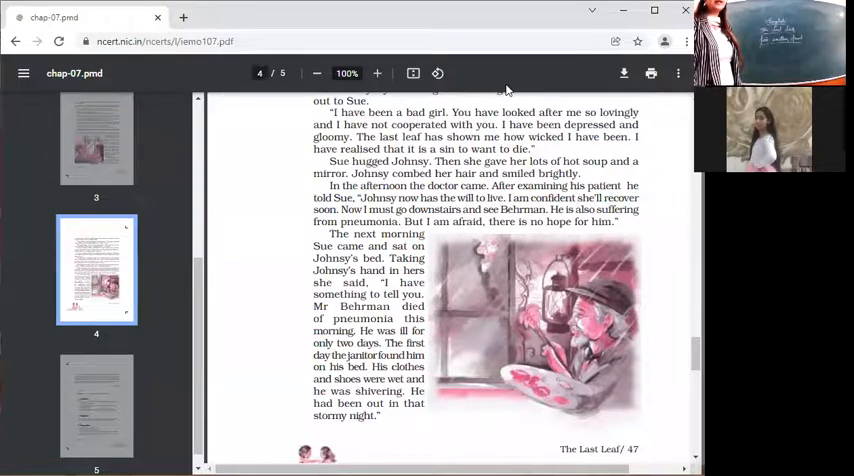
mouse_move(516, 68)
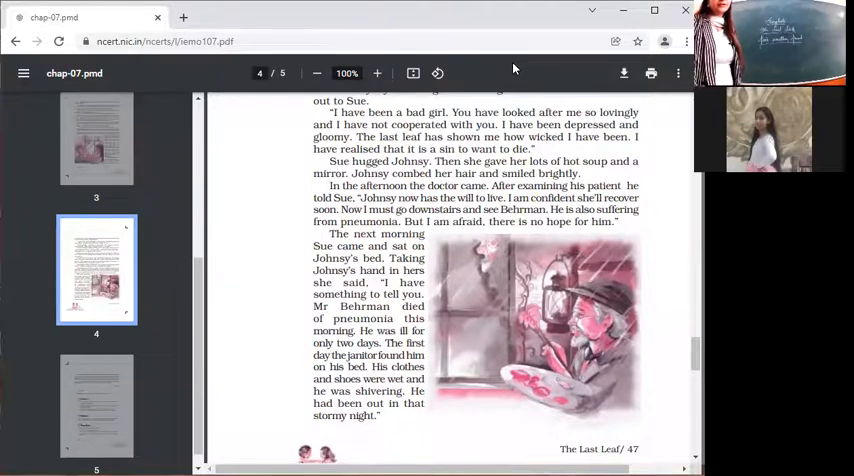
Scroll down through page 5 to the glossary, Think About It questions and Suggested Reading
scroll(down, 3)
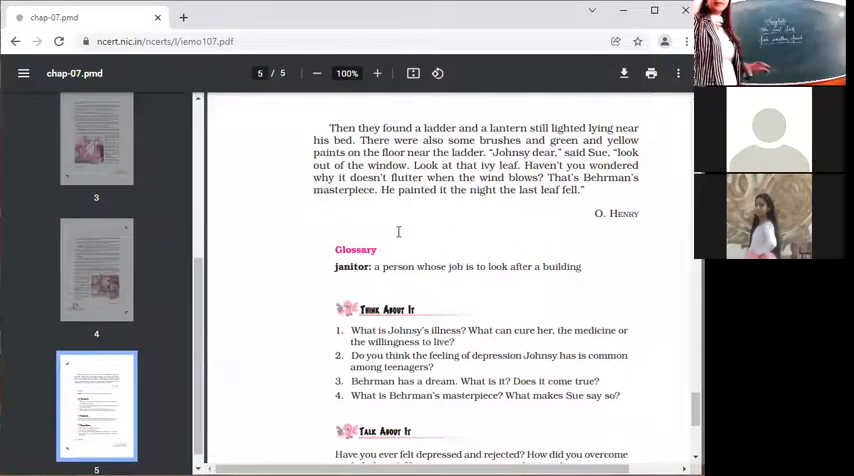
scroll(down, 3)
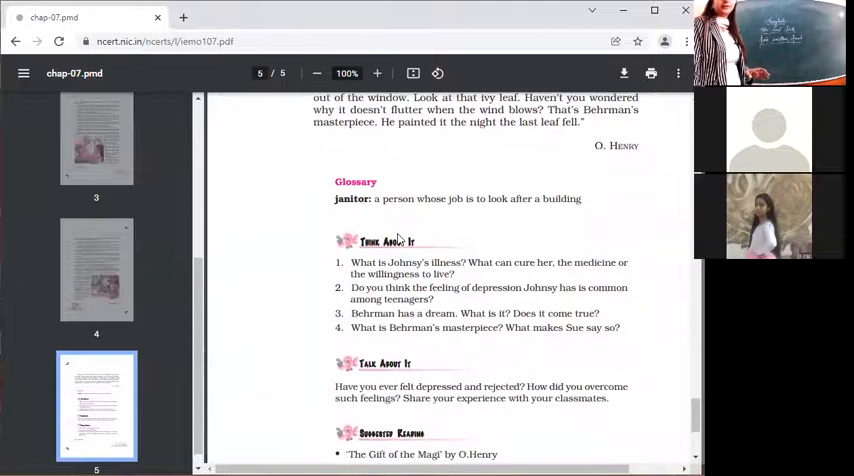
scroll(down, 3)
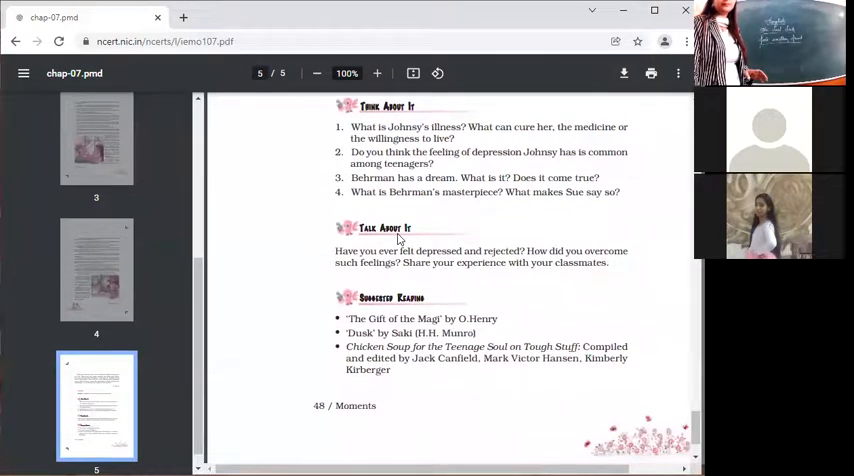